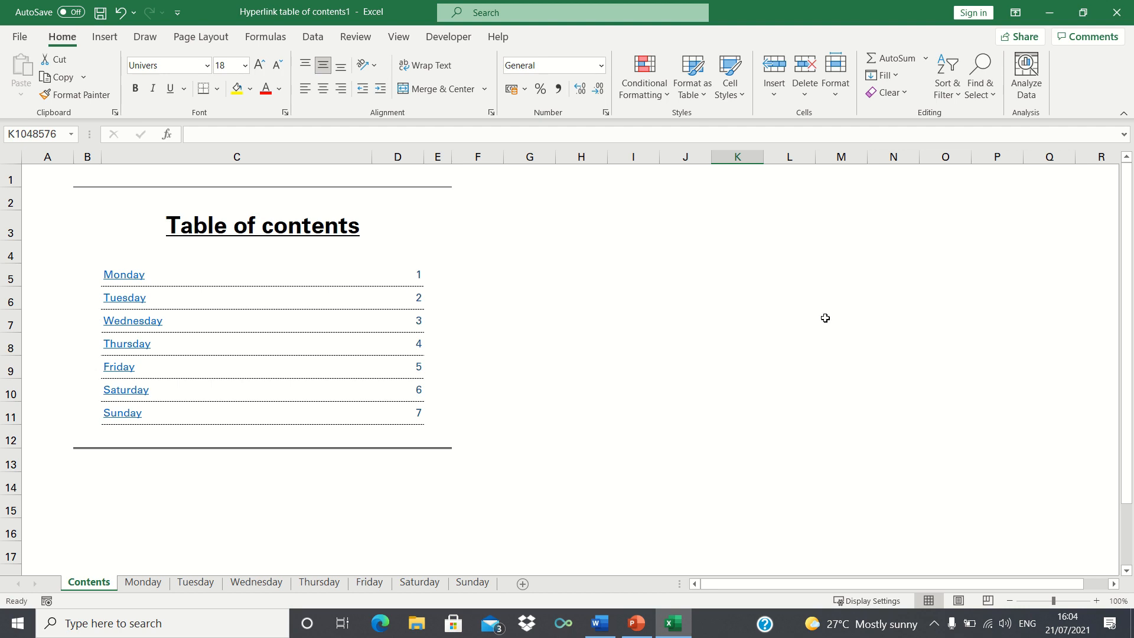
- Check the Monday and Wednesday to-do sheets and follow the Tuesday link from the Contents sheet
left_click(123, 275)
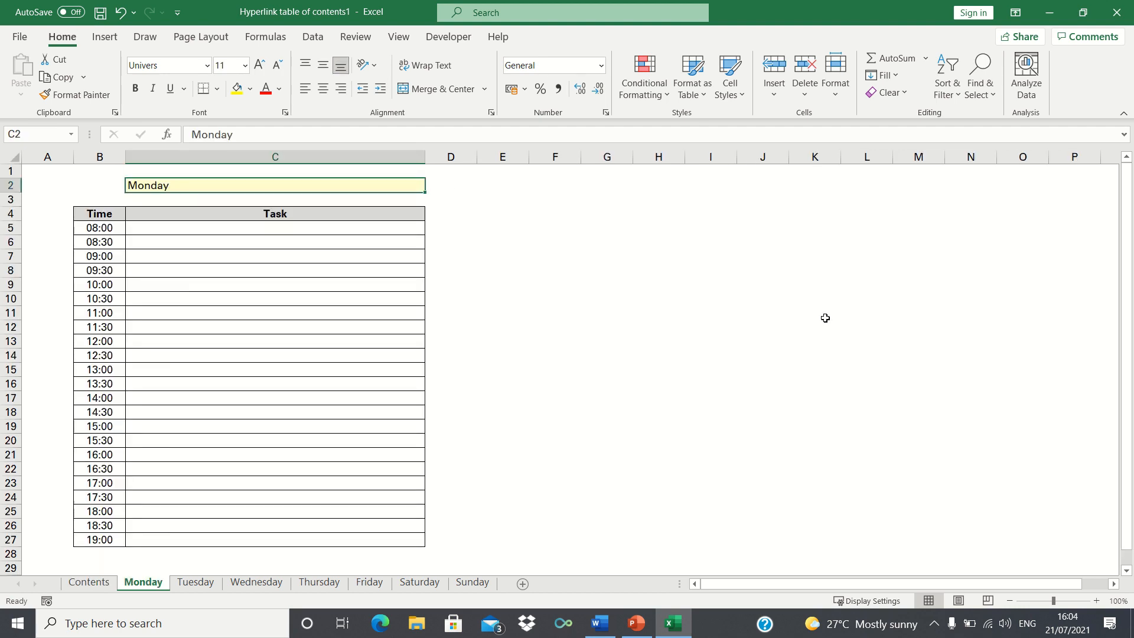
left_click(256, 581)
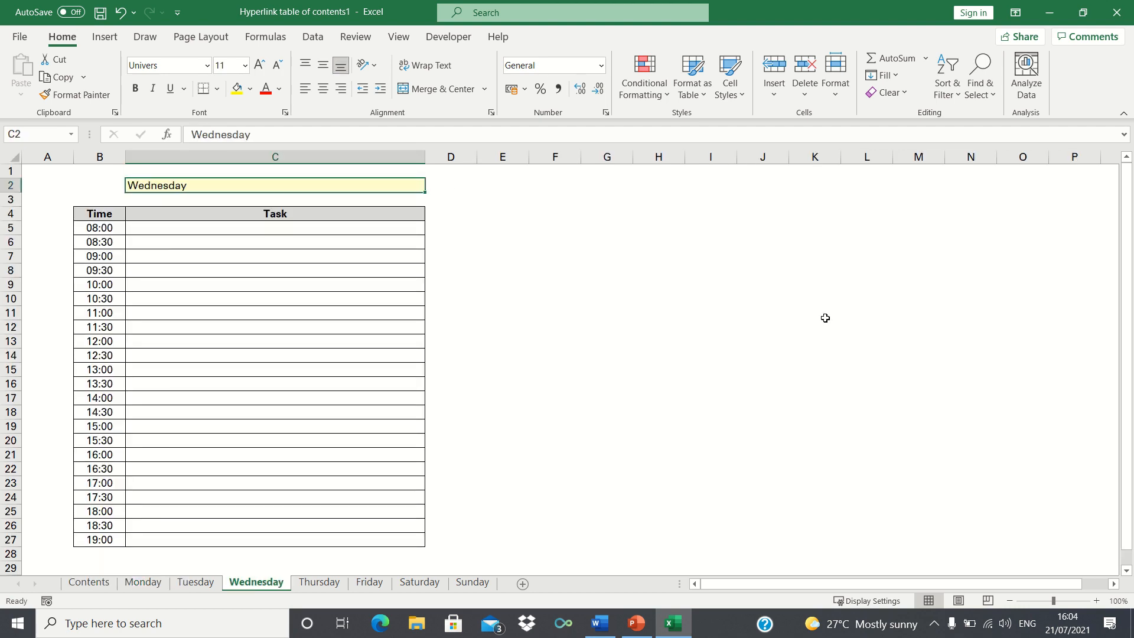
left_click(89, 582)
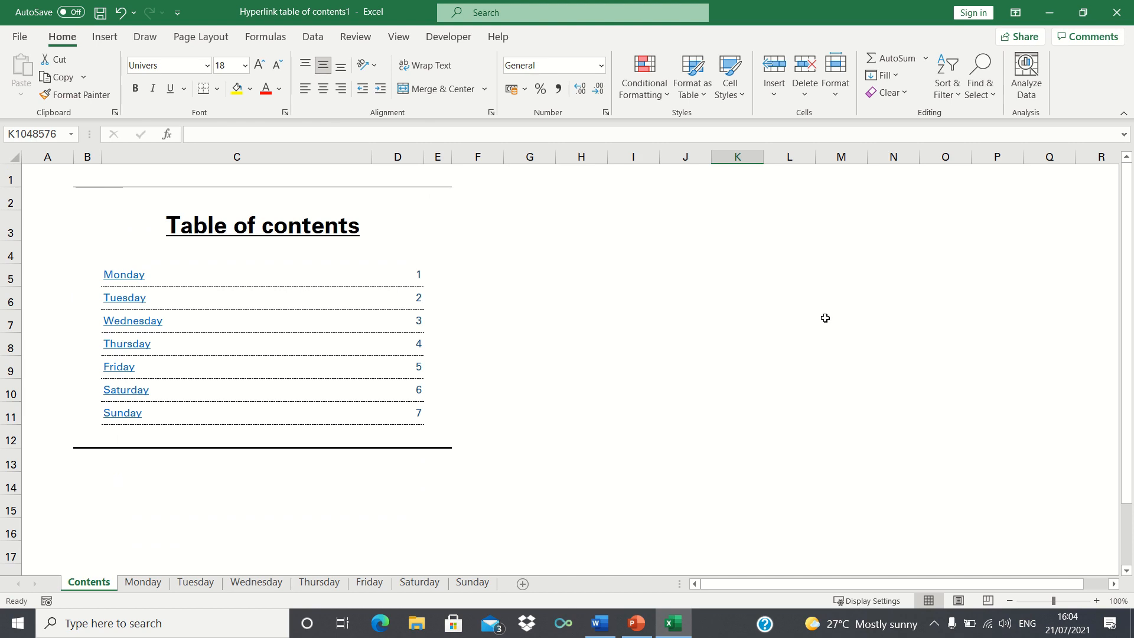
mouse_move(754, 328)
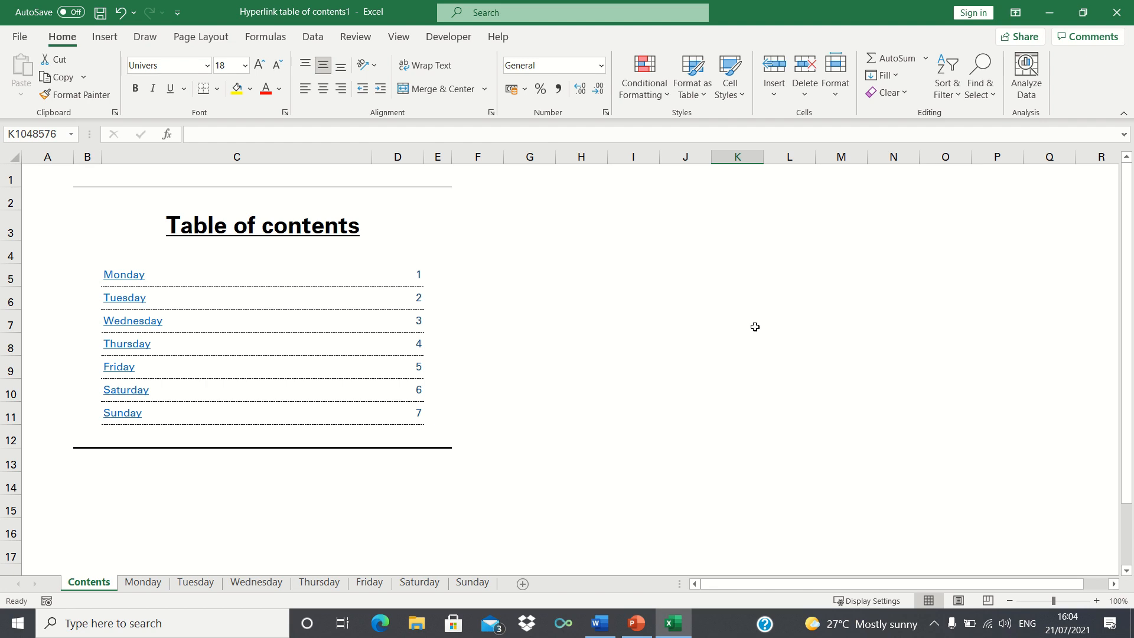
mouse_move(129, 279)
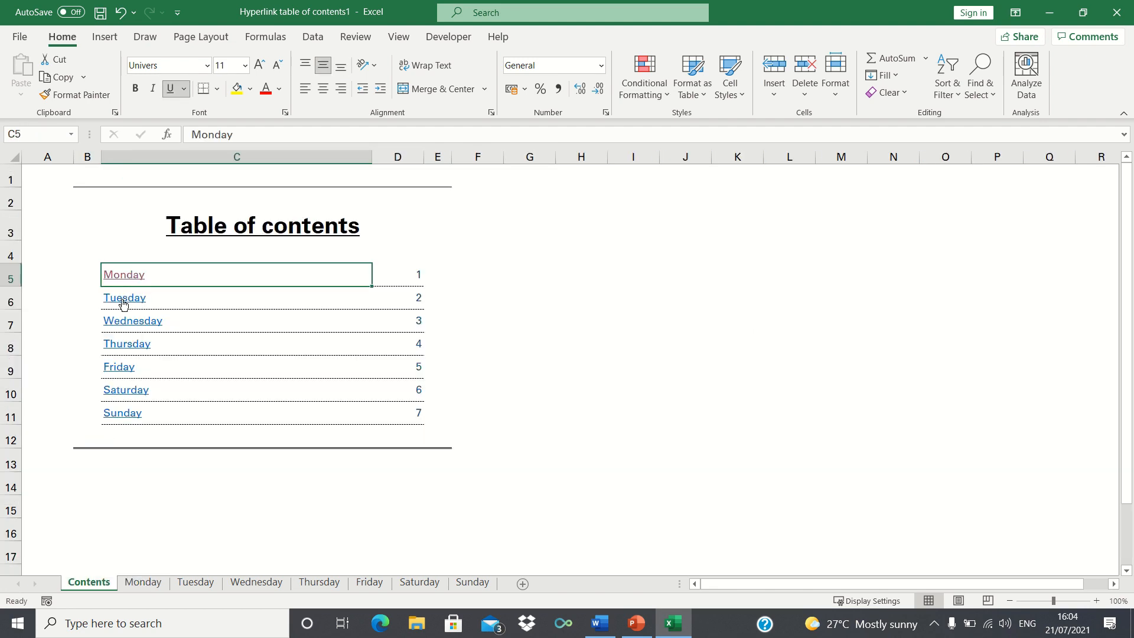
left_click(123, 297)
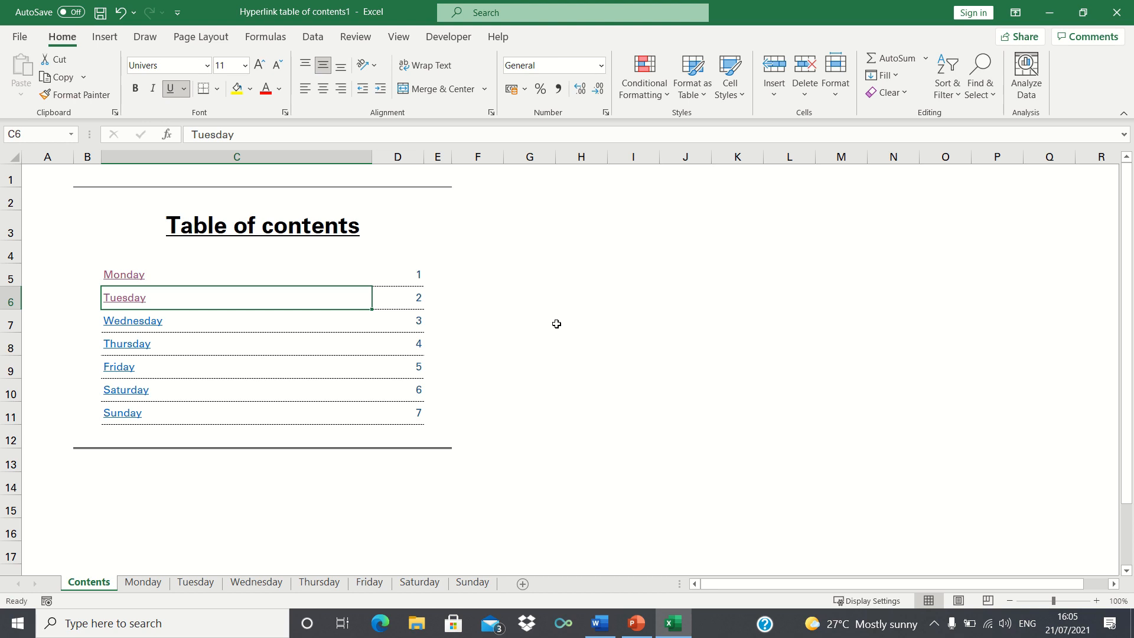
- Clear the existing day links from C5:C11, leaving page numbers 1–7, and show the Developer tools
key("Delete")
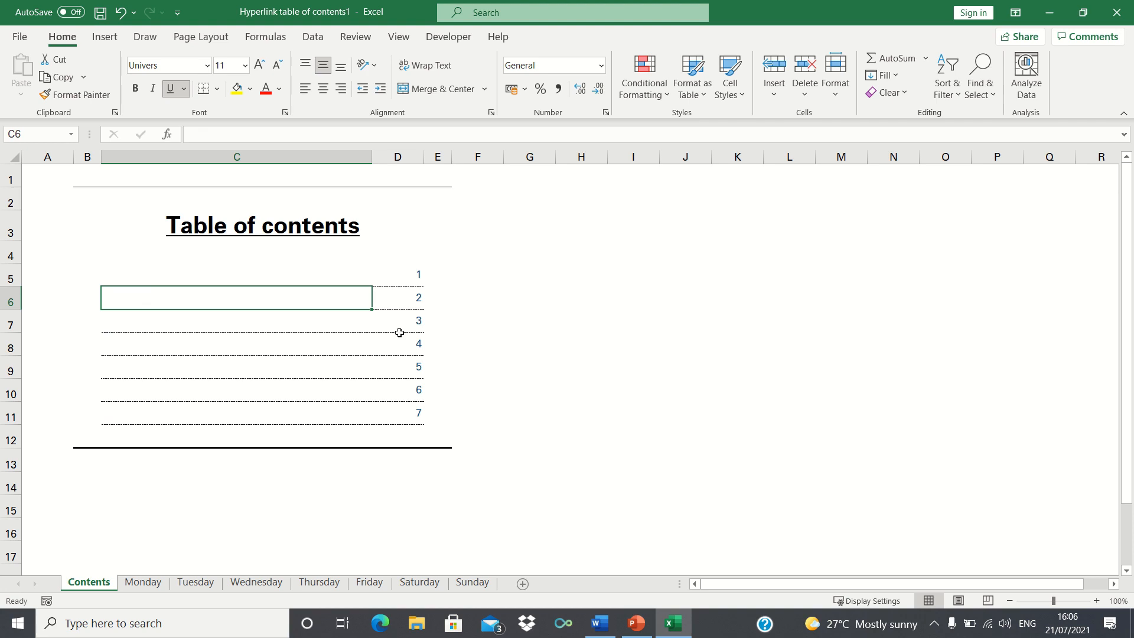
mouse_move(466, 124)
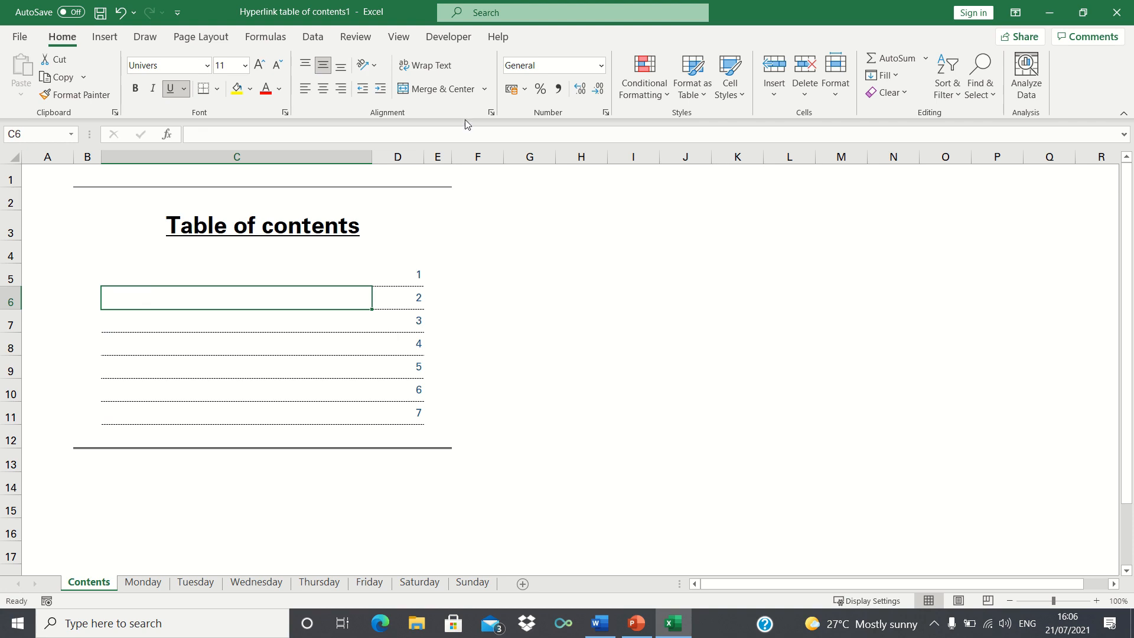
left_click(448, 36)
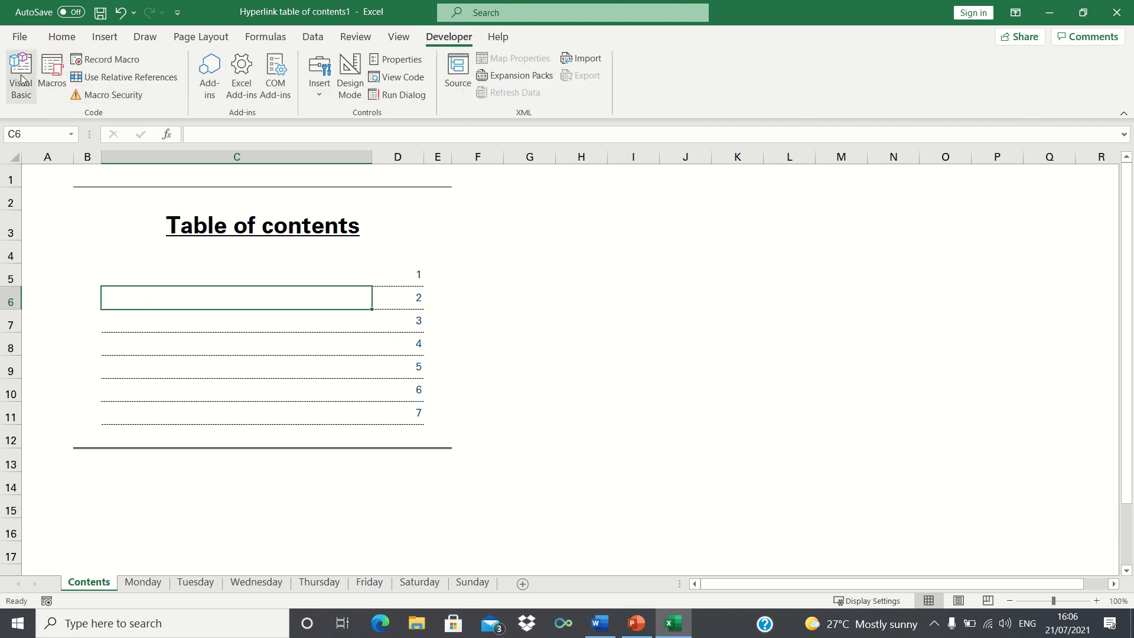
- Insert a new module in the VBA editor and start a Sub create_contents() macro
left_click(666, 26)
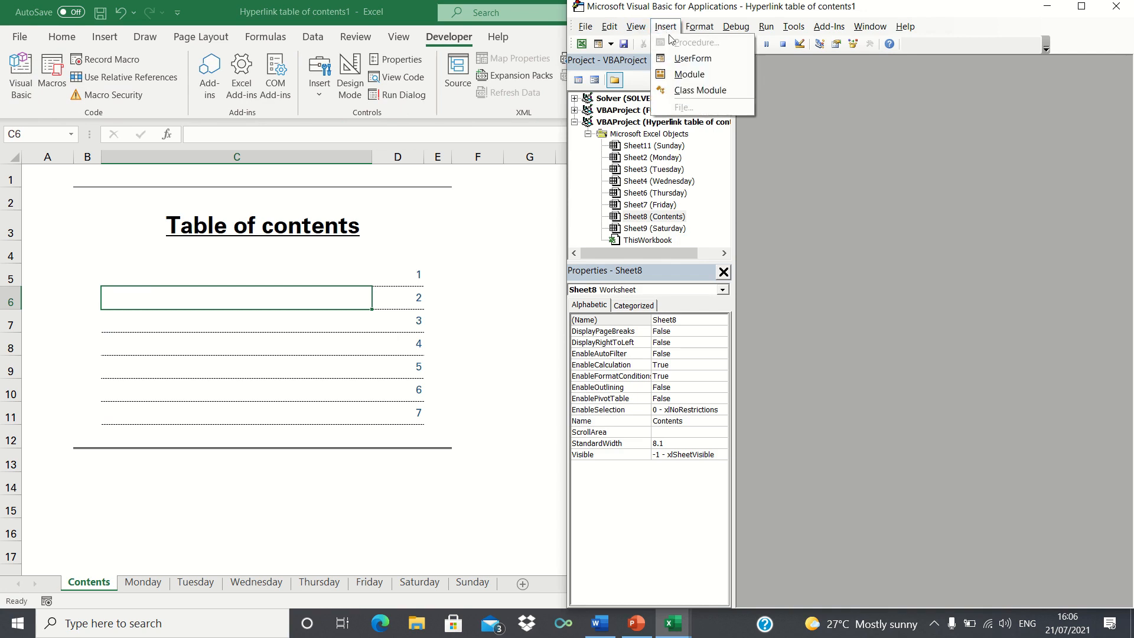
left_click(688, 73)
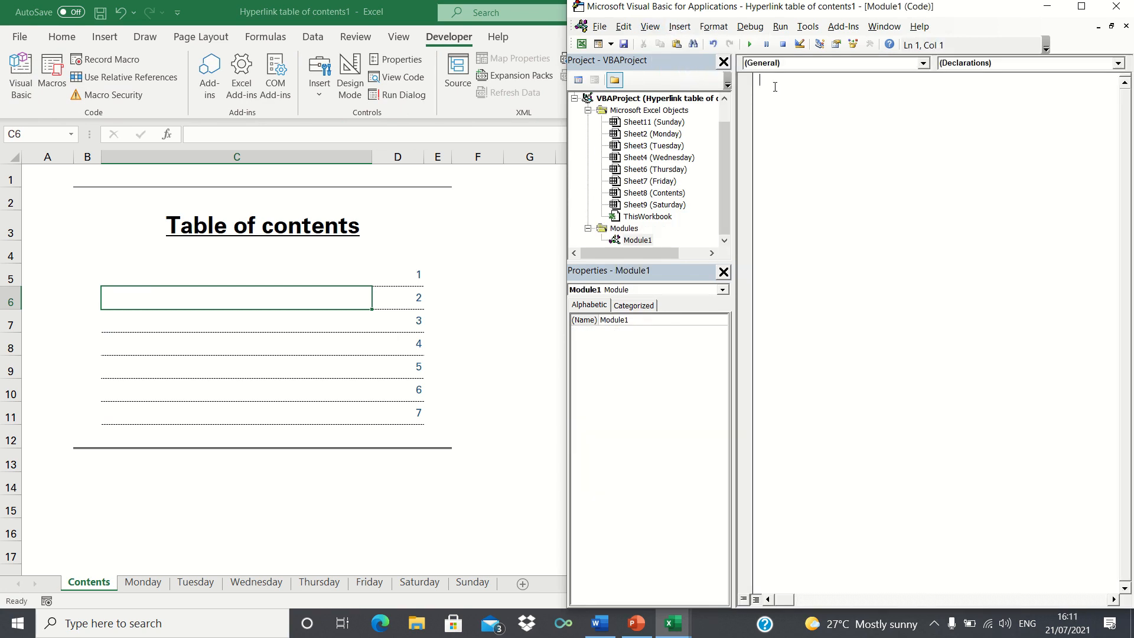
type("Sub create")
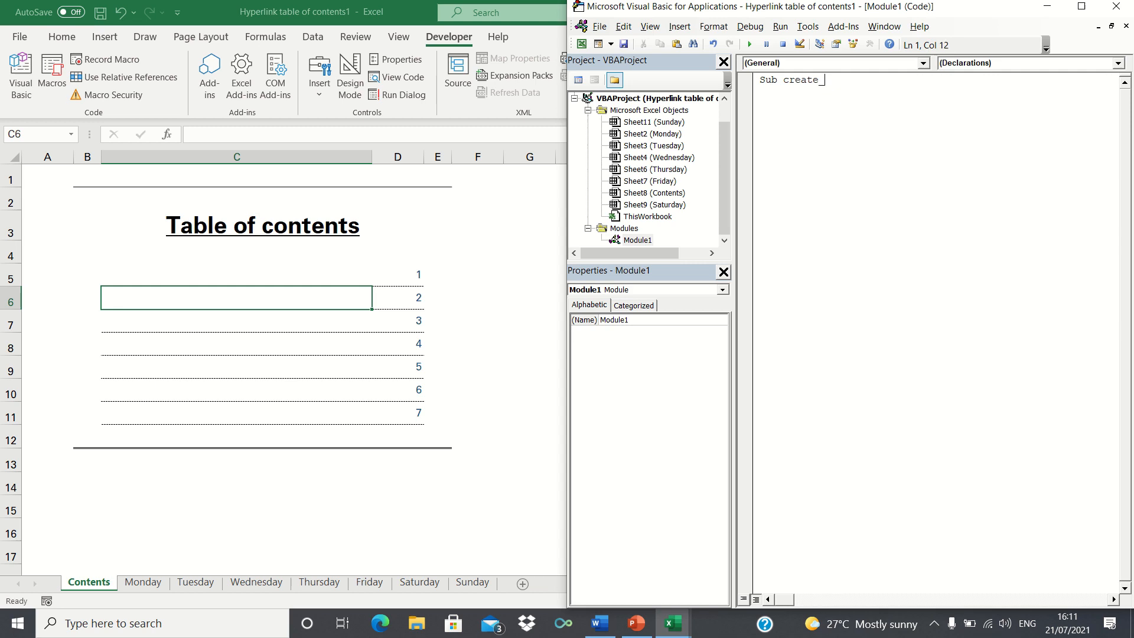
type("_contents()")
type("For i = 2 To Worksheets.Count")
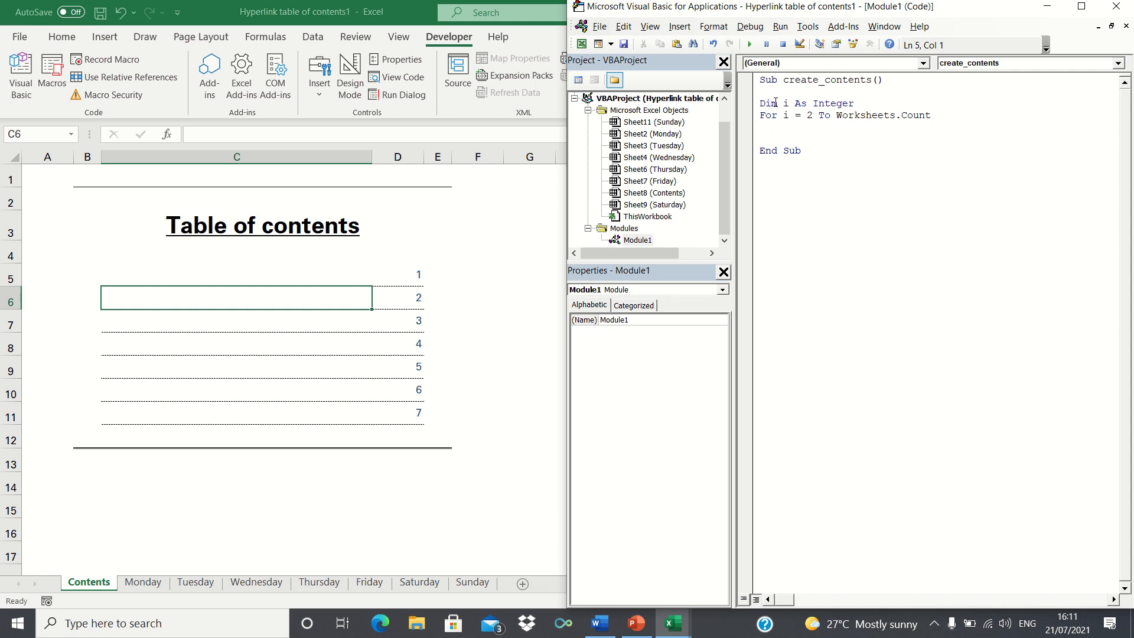
mouse_move(810, 94)
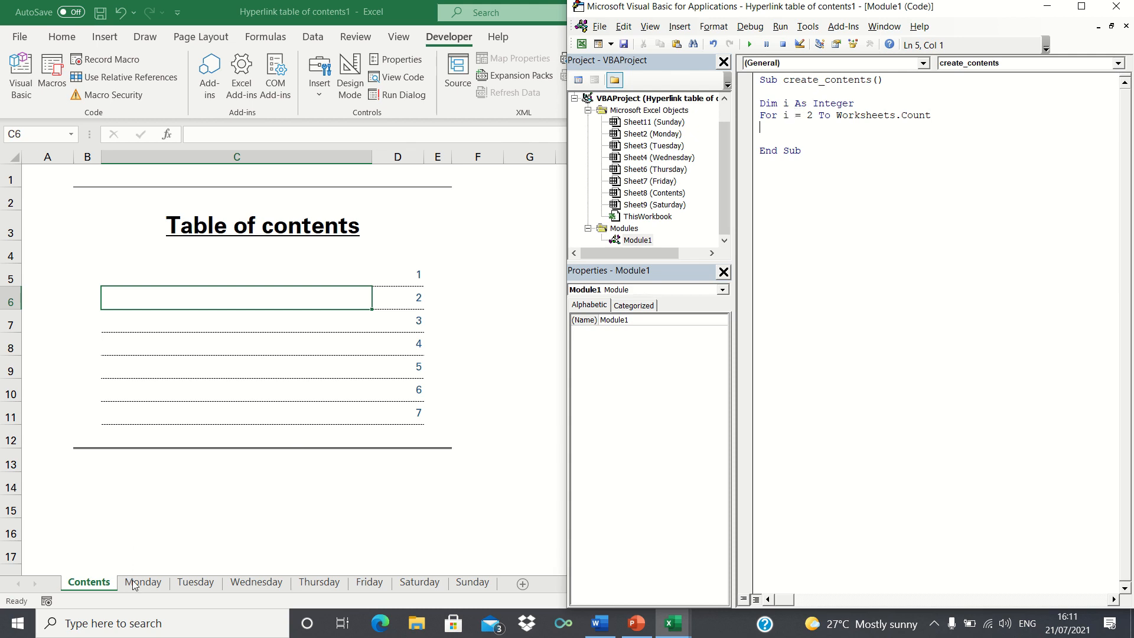
mouse_move(355, 574)
type("ActiveSheet.Hyperlinks.Add _")
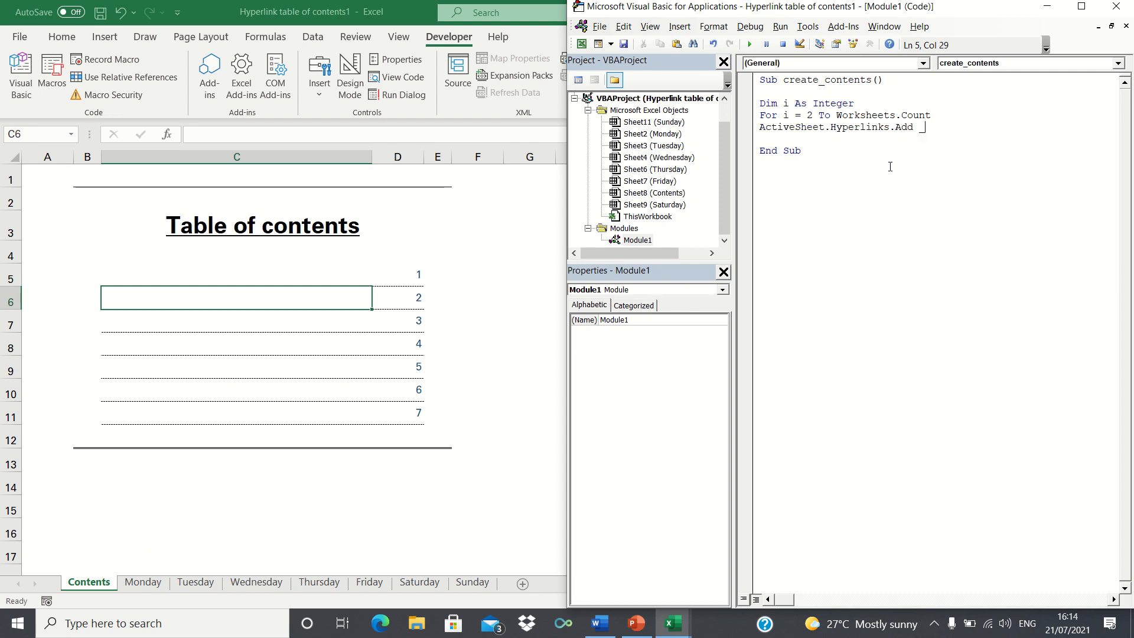
mouse_move(818, 126)
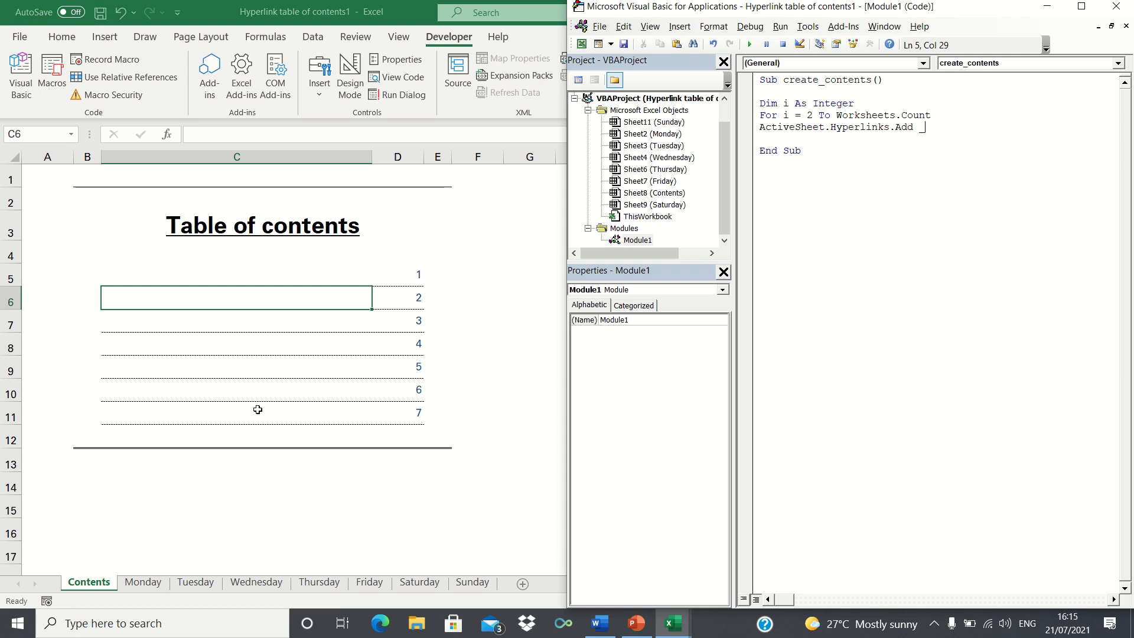
mouse_move(106, 564)
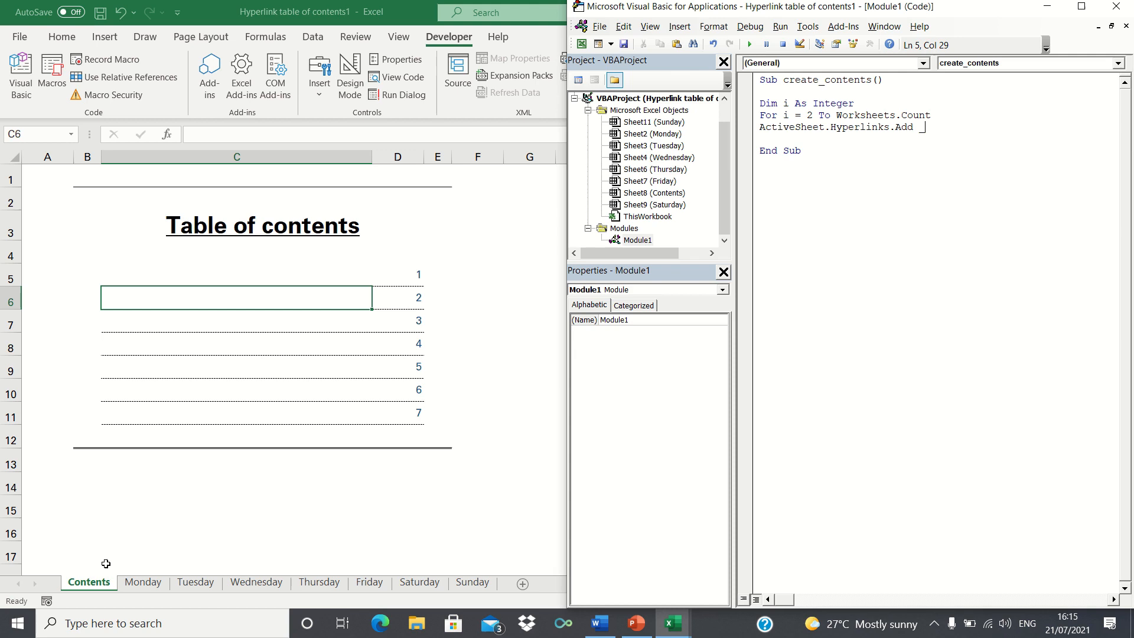
mouse_move(138, 563)
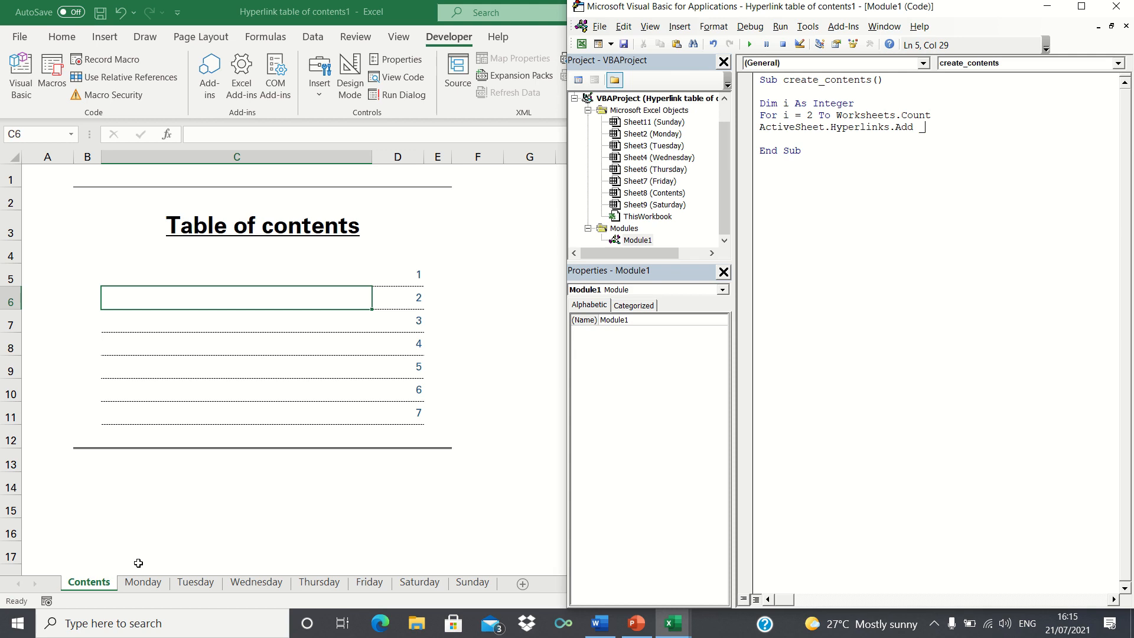
mouse_move(717, 333)
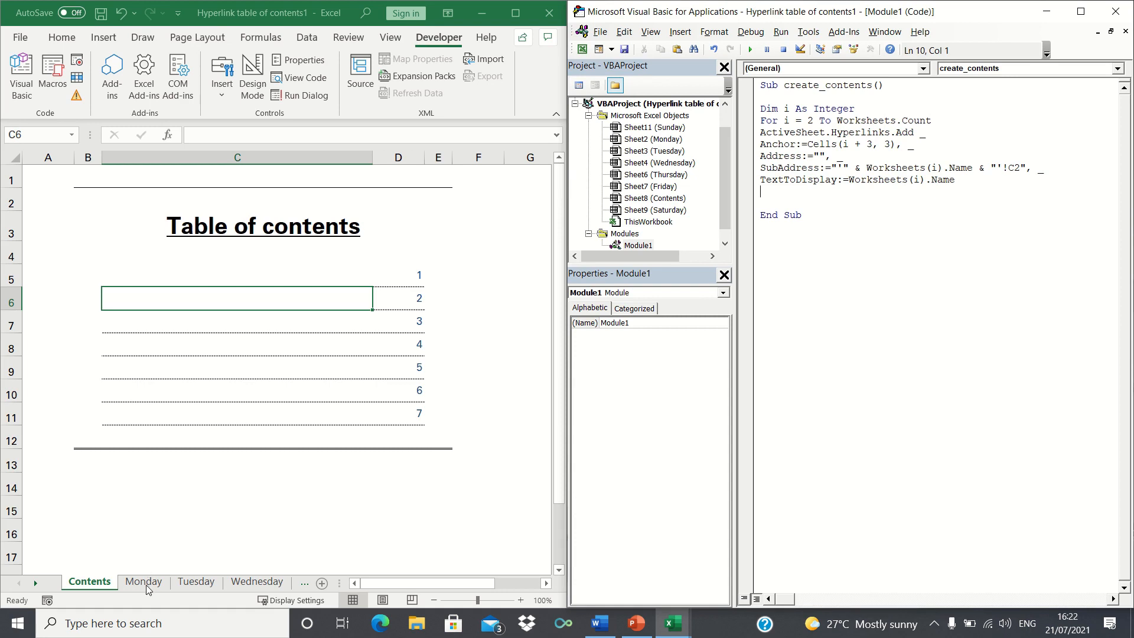
- Check the Monday, Wednesday and Tuesday sheets' C2 name cells, then resume editing the Hyperlinks.Add statement
left_click(143, 582)
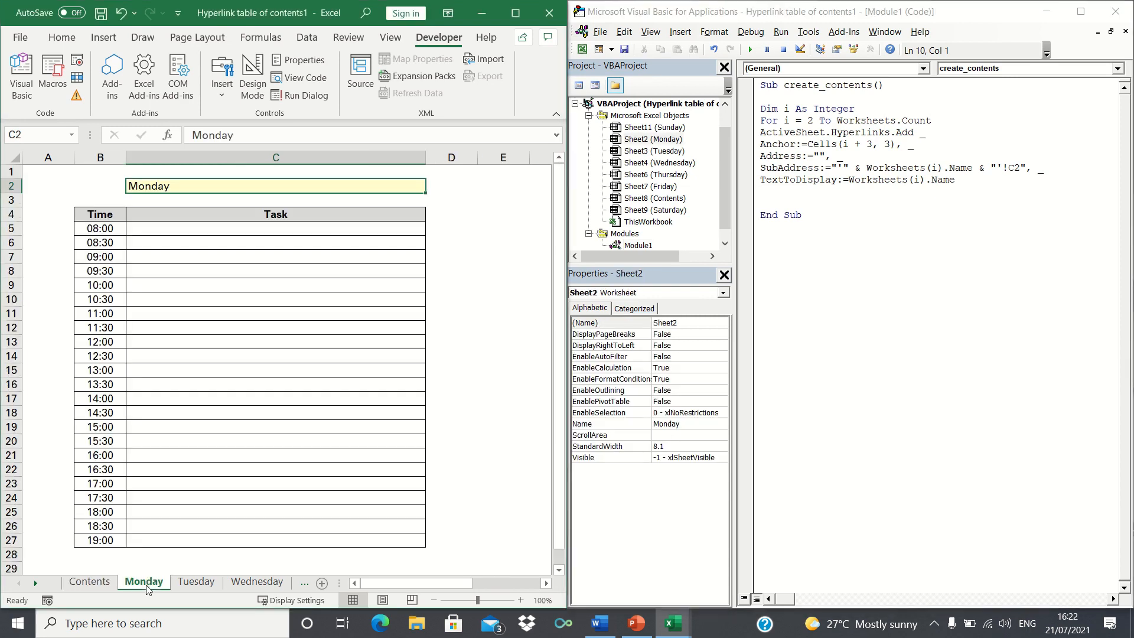
left_click(257, 582)
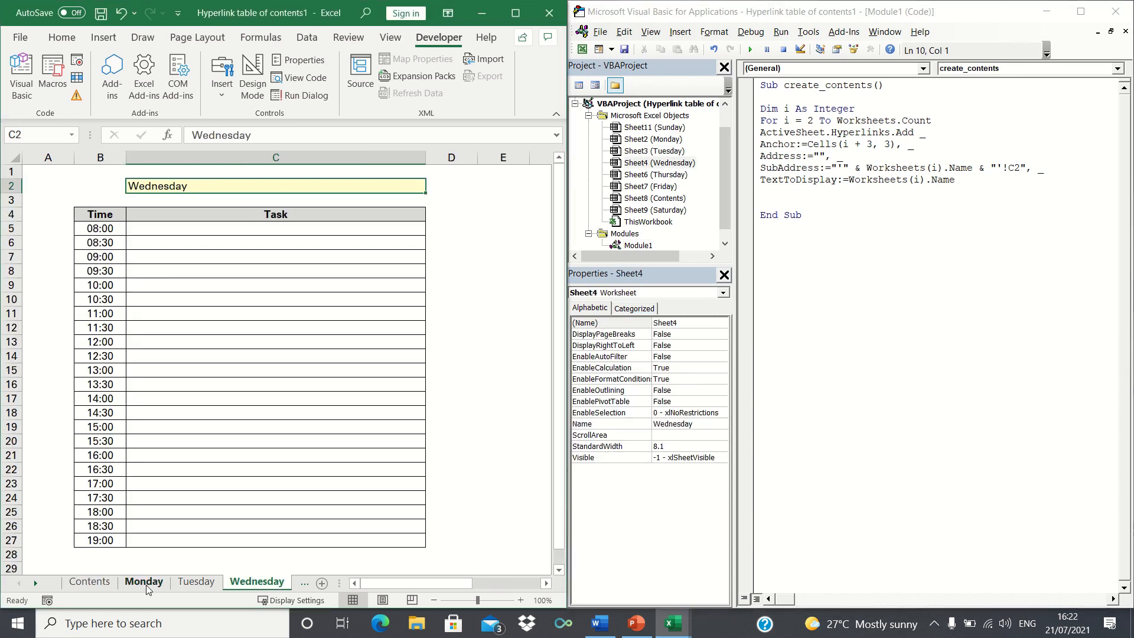
left_click(195, 582)
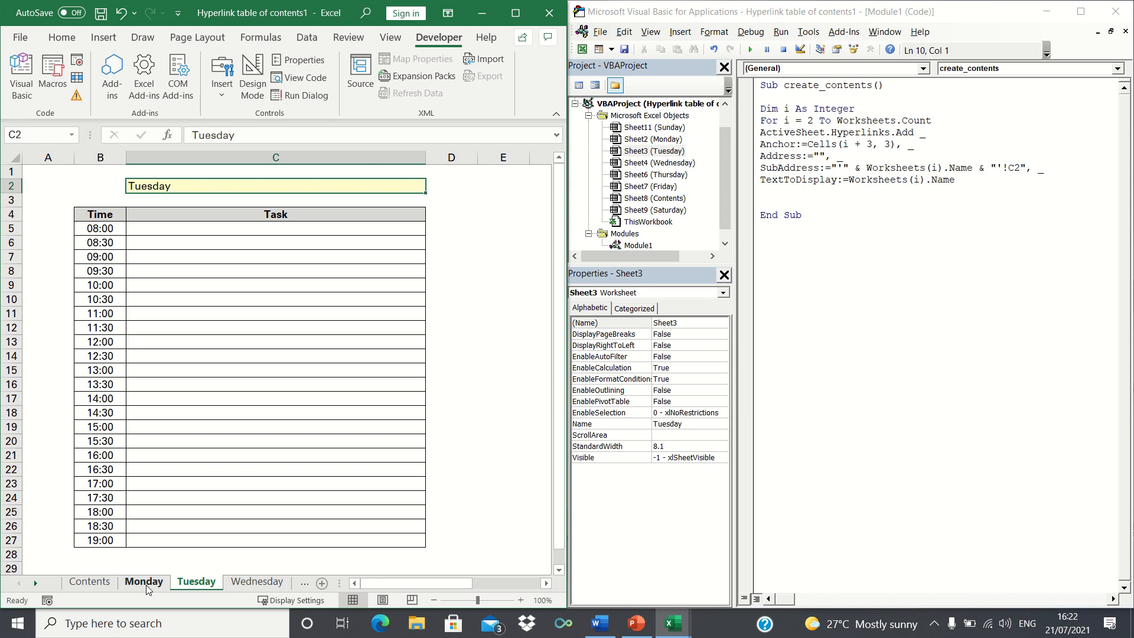
left_click(144, 581)
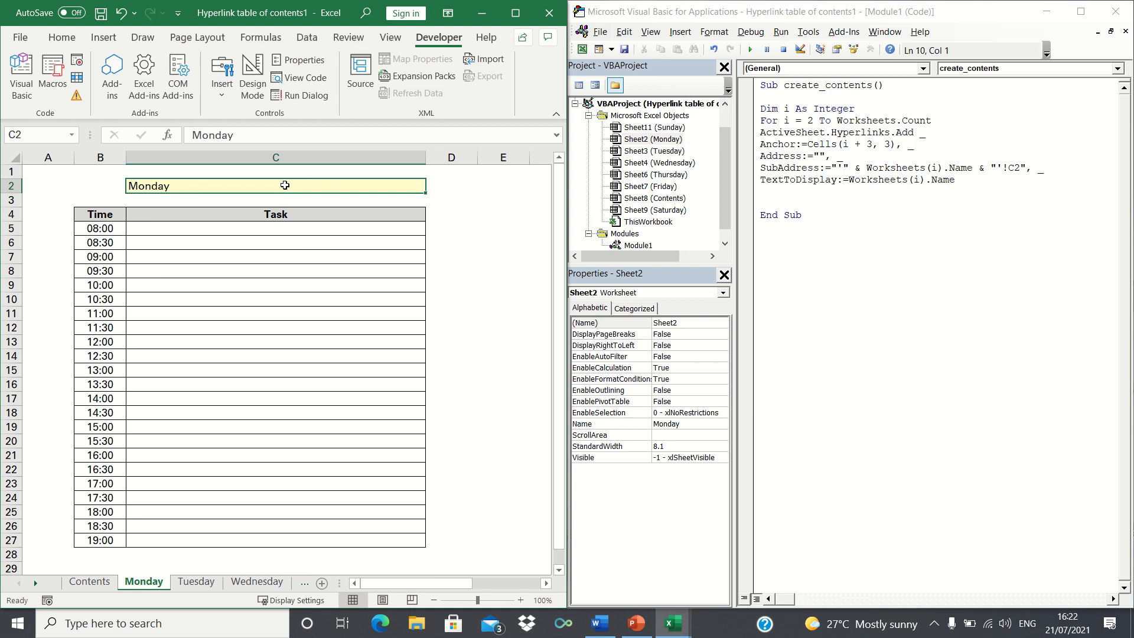
left_click(638, 234)
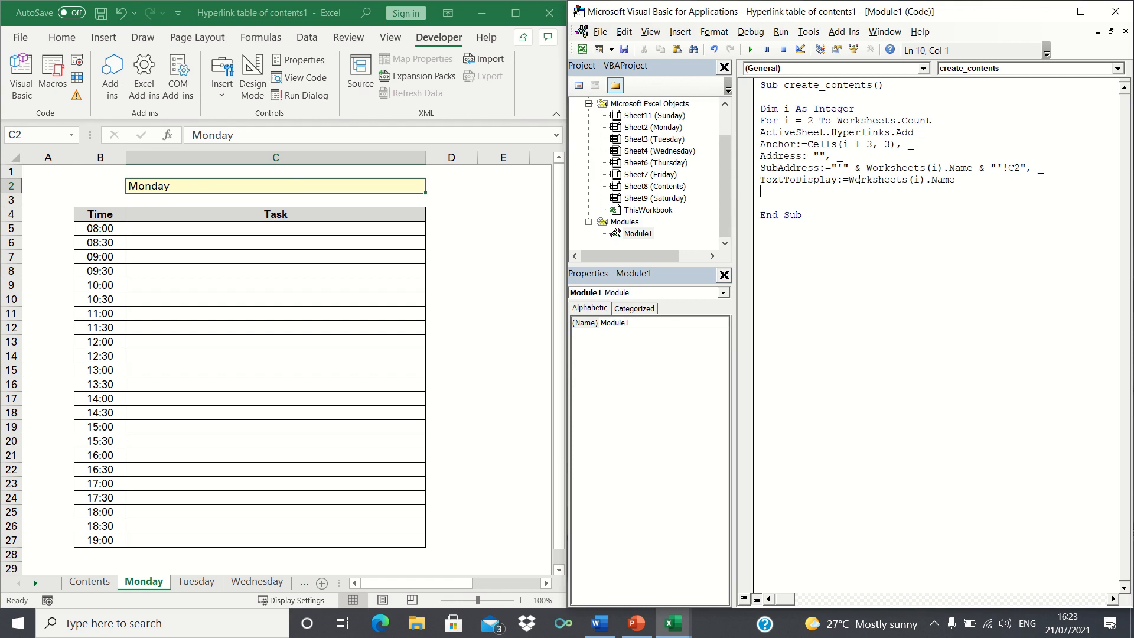
mouse_move(745, 288)
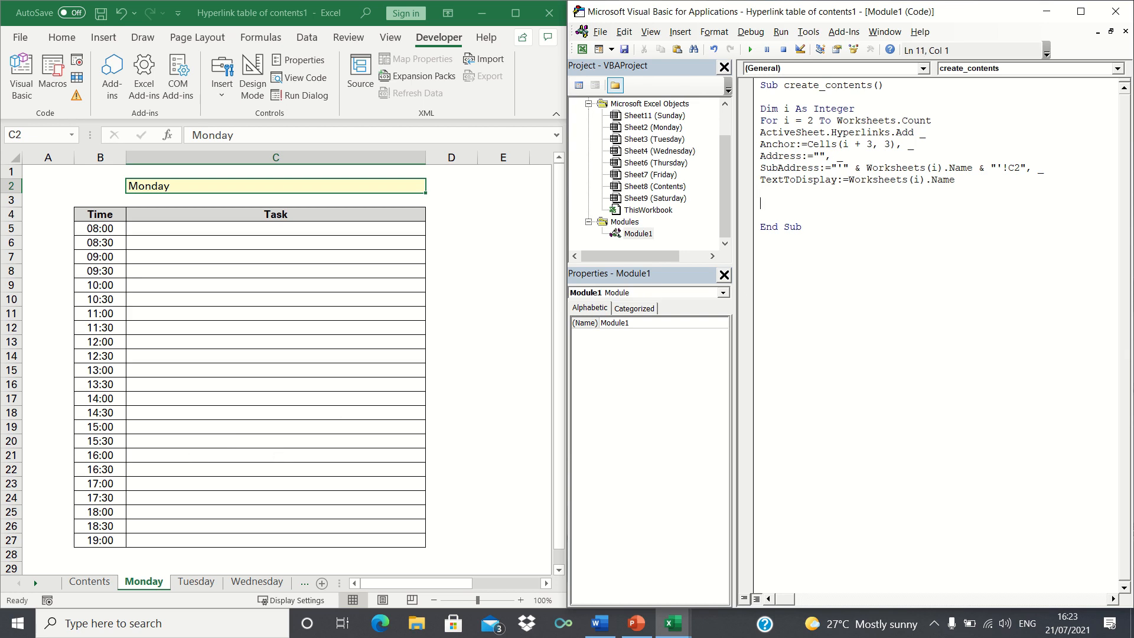
- Close the worksheet loop with Next i and show the Contents sheet in Excel
type("Next i")
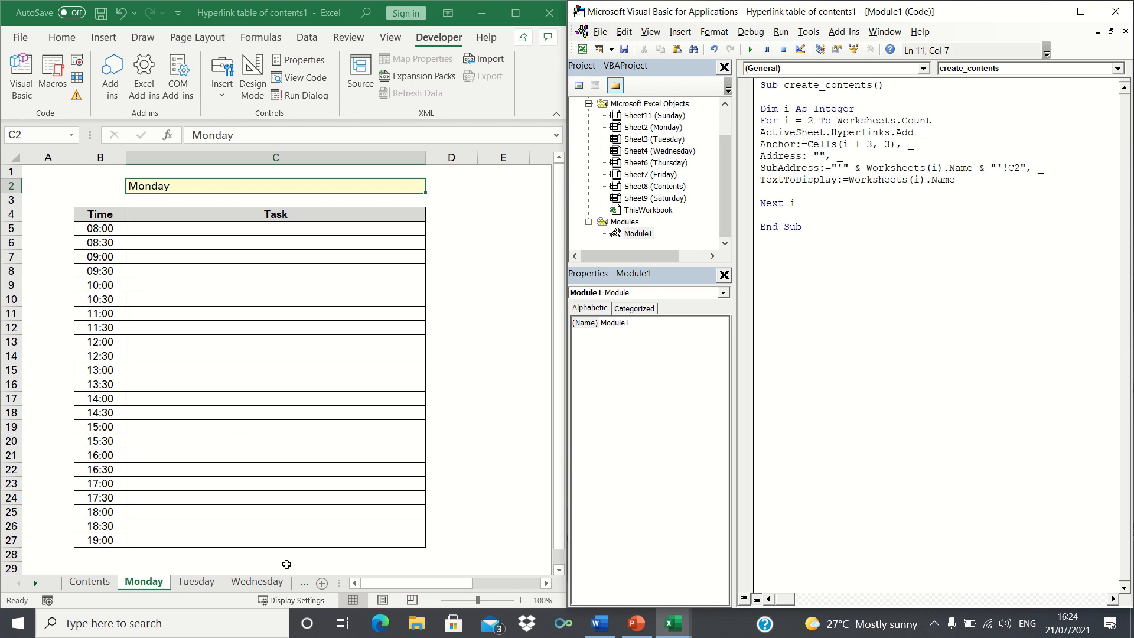
left_click(89, 581)
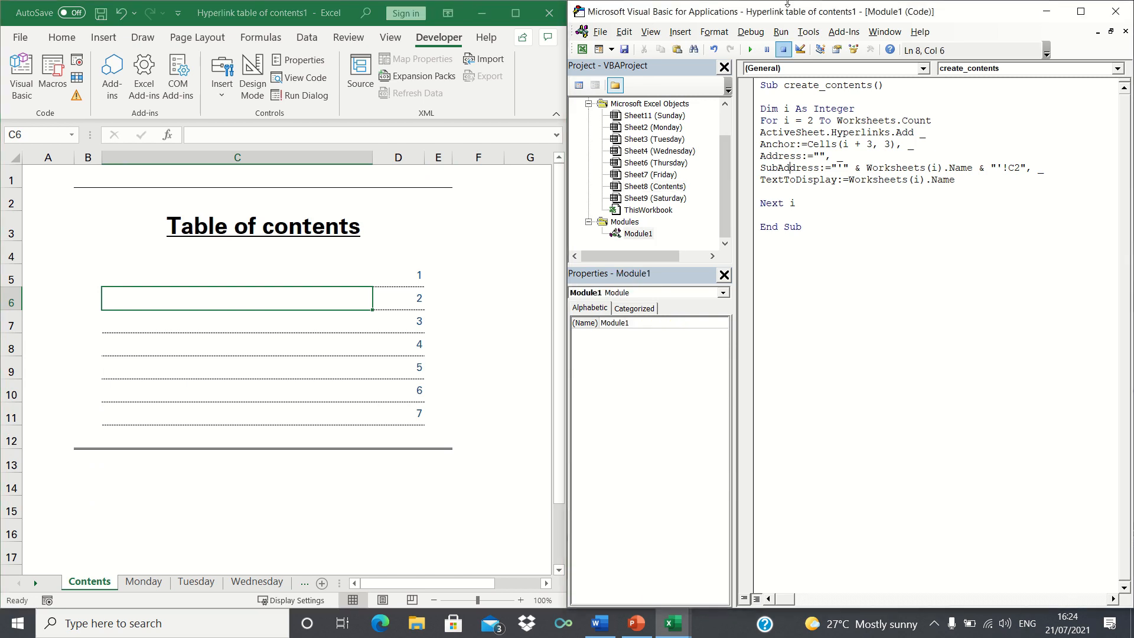
- Run create_contents to fill Monday–Sunday links beside pages 1–7 and maximize the workbook window
left_click(750, 50)
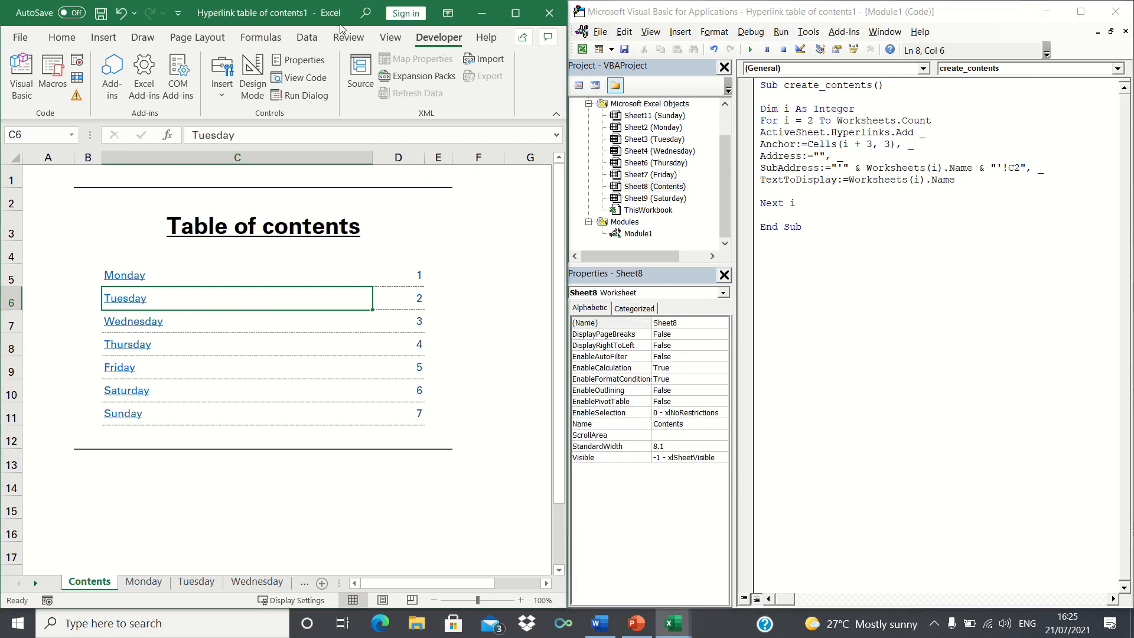
mouse_move(329, 180)
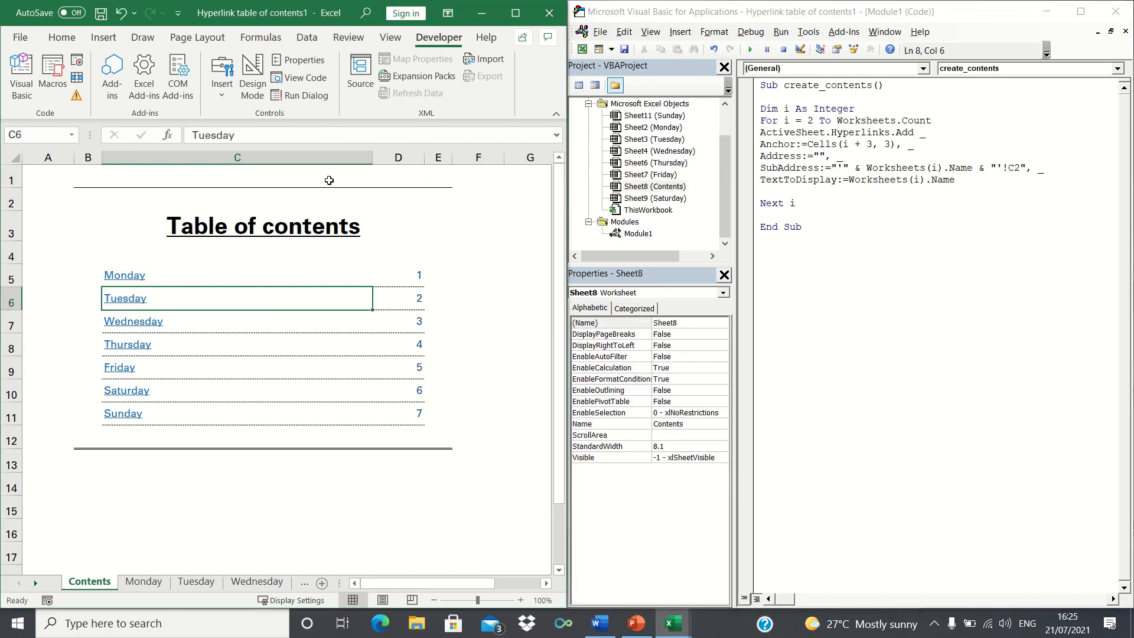
mouse_move(253, 246)
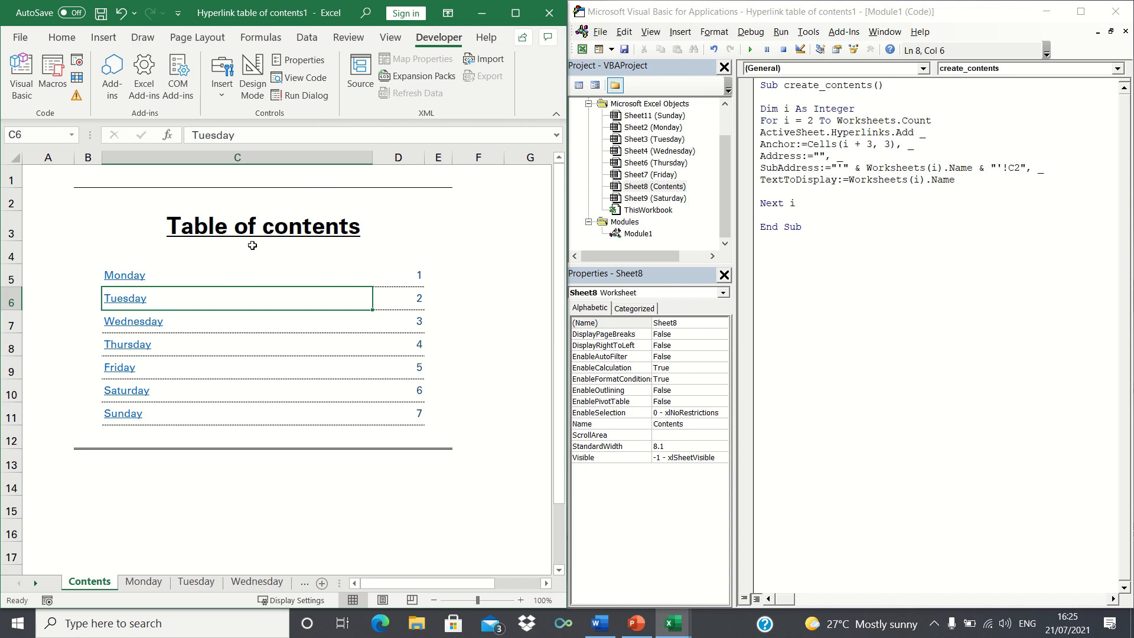
mouse_move(192, 355)
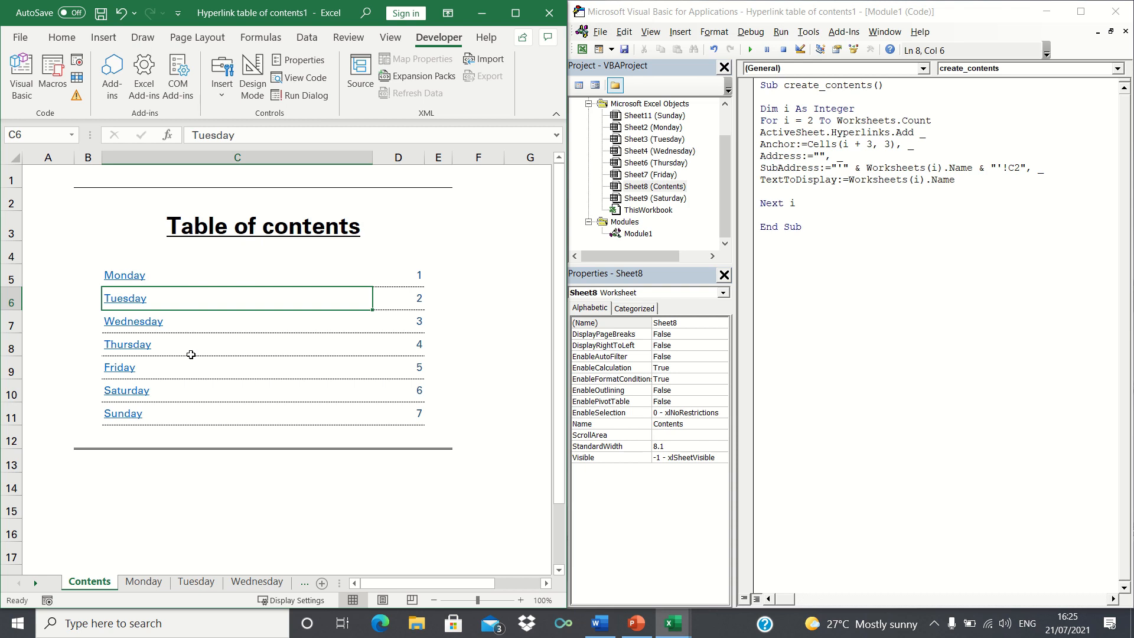
left_click(516, 13)
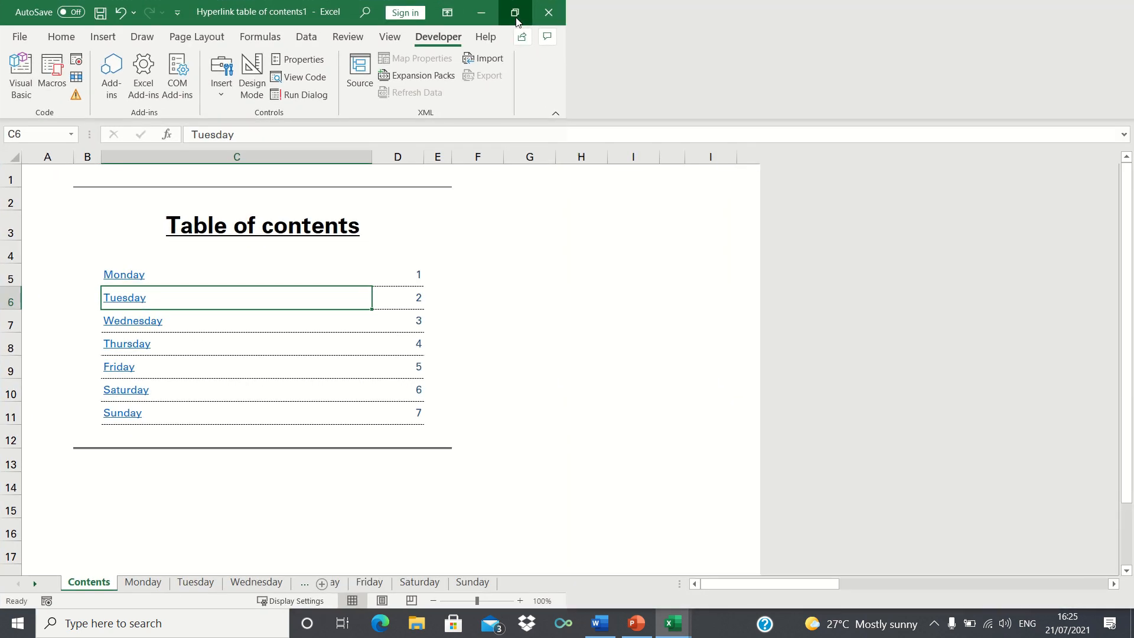
- Follow the Monday, Tuesday and Wednesday links to their to-do sheets, returning to Contents after each
left_click(123, 274)
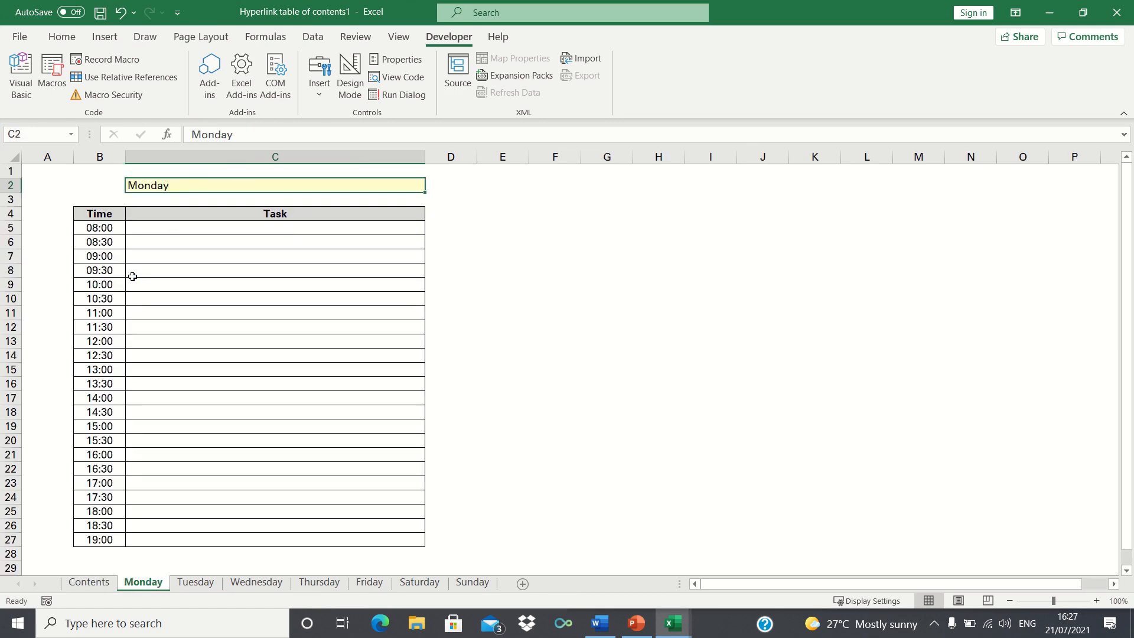
left_click(195, 582)
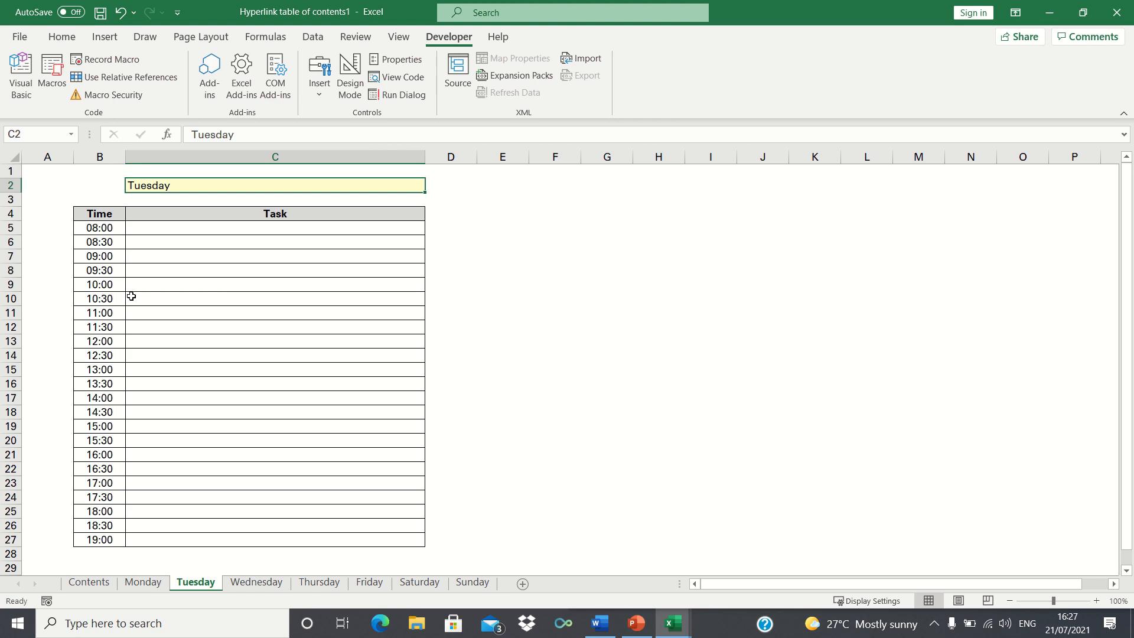
left_click(89, 583)
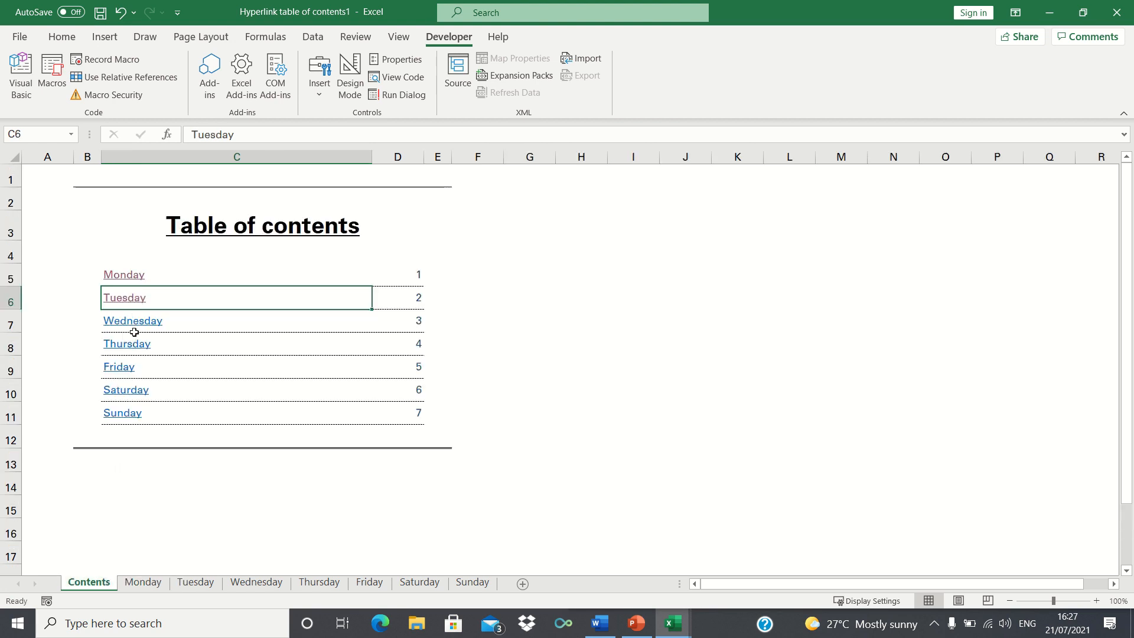
left_click(132, 320)
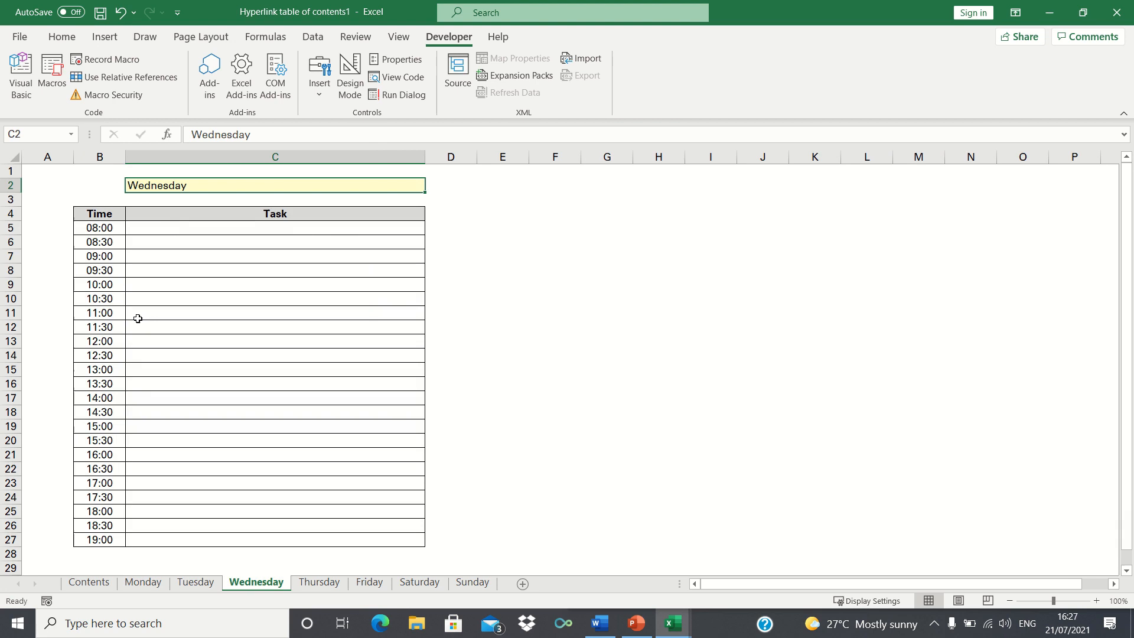
left_click(88, 583)
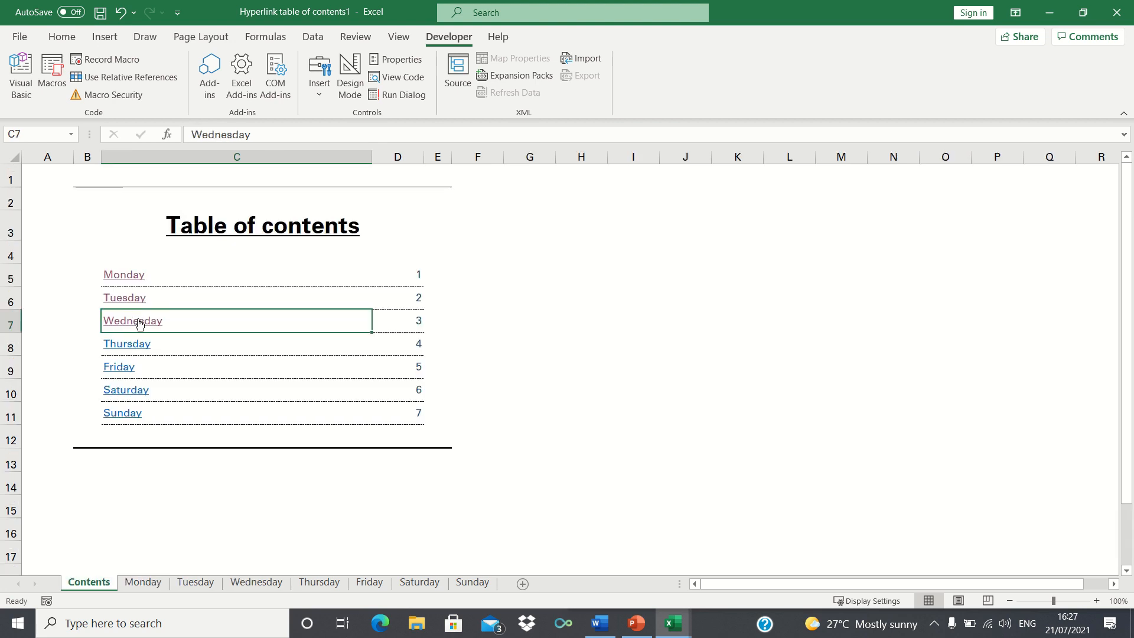
mouse_move(512, 344)
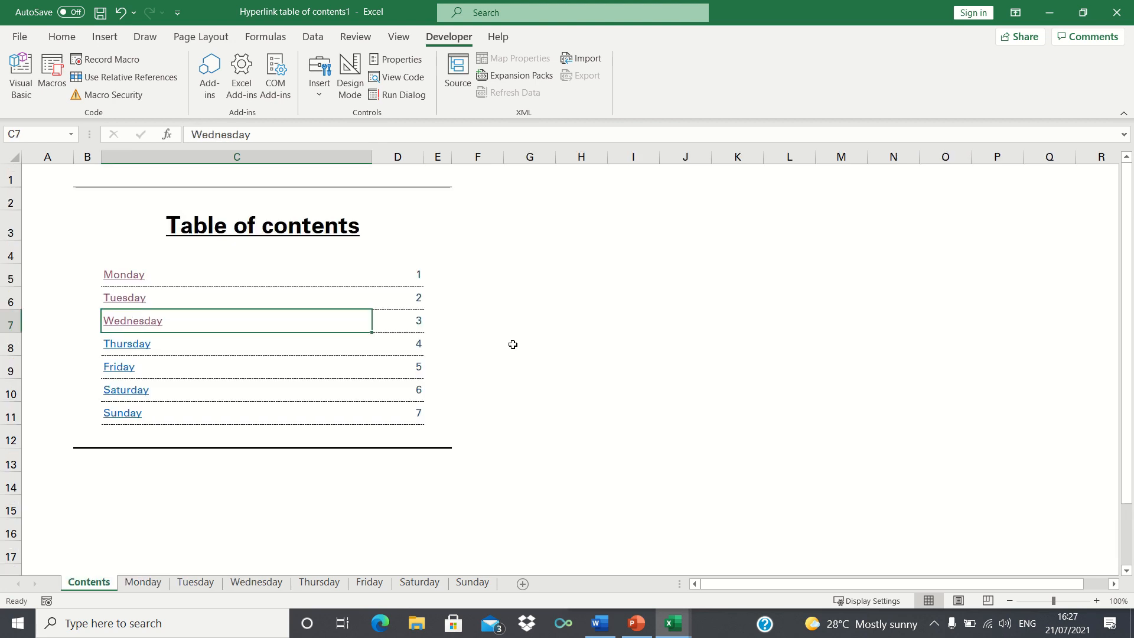